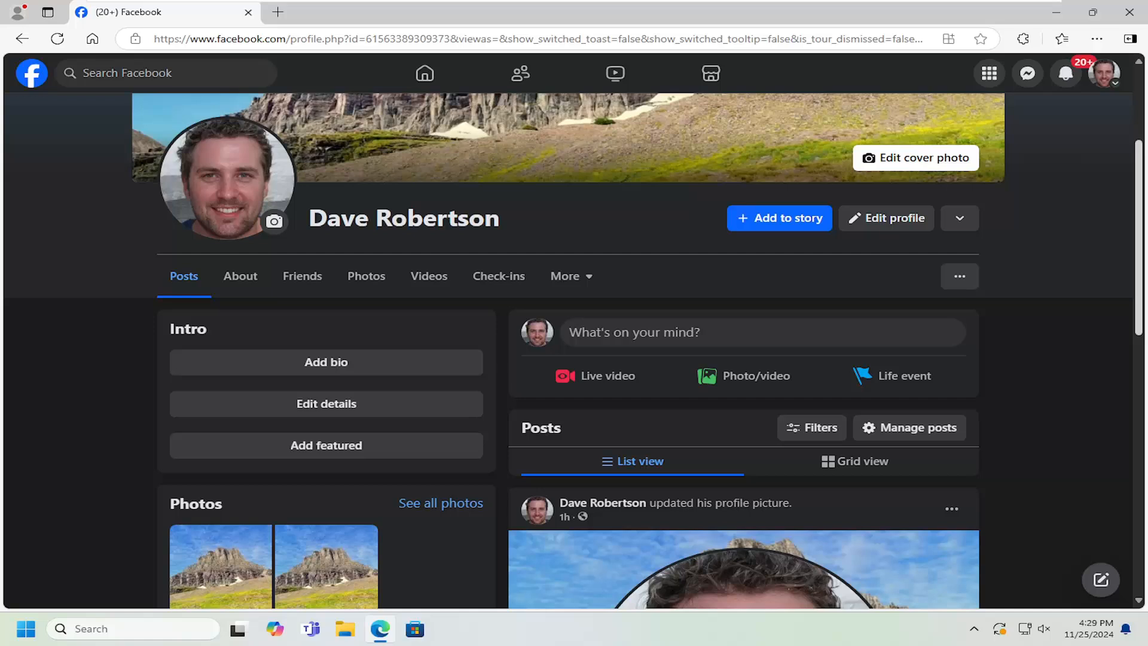
mouse_move(191, 400)
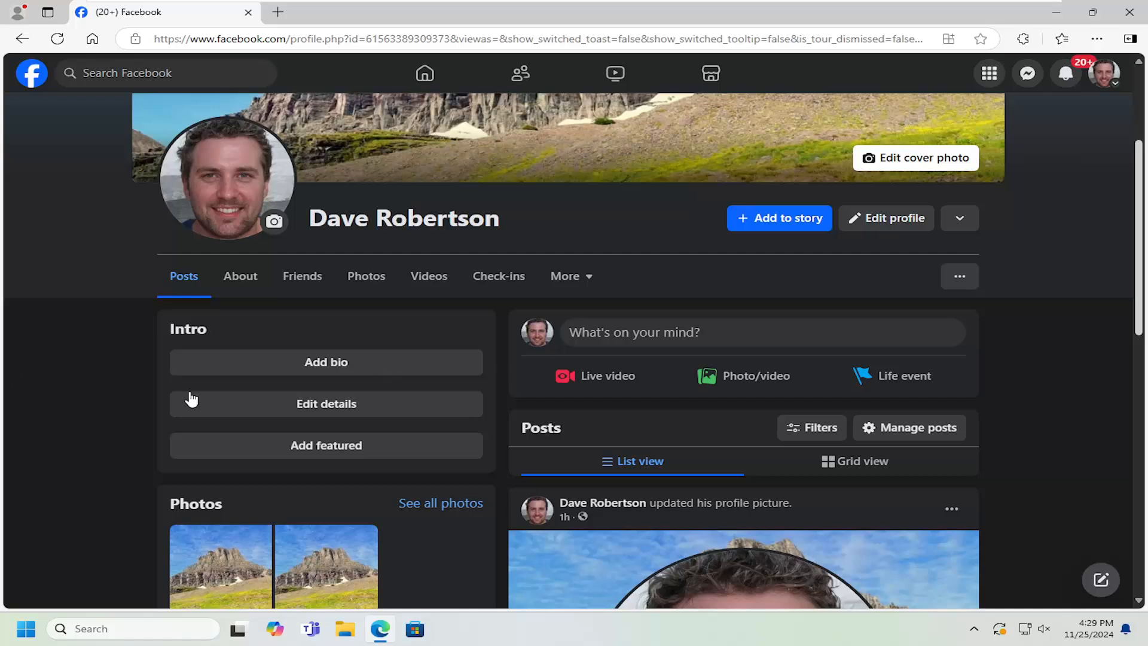
mouse_move(252, 308)
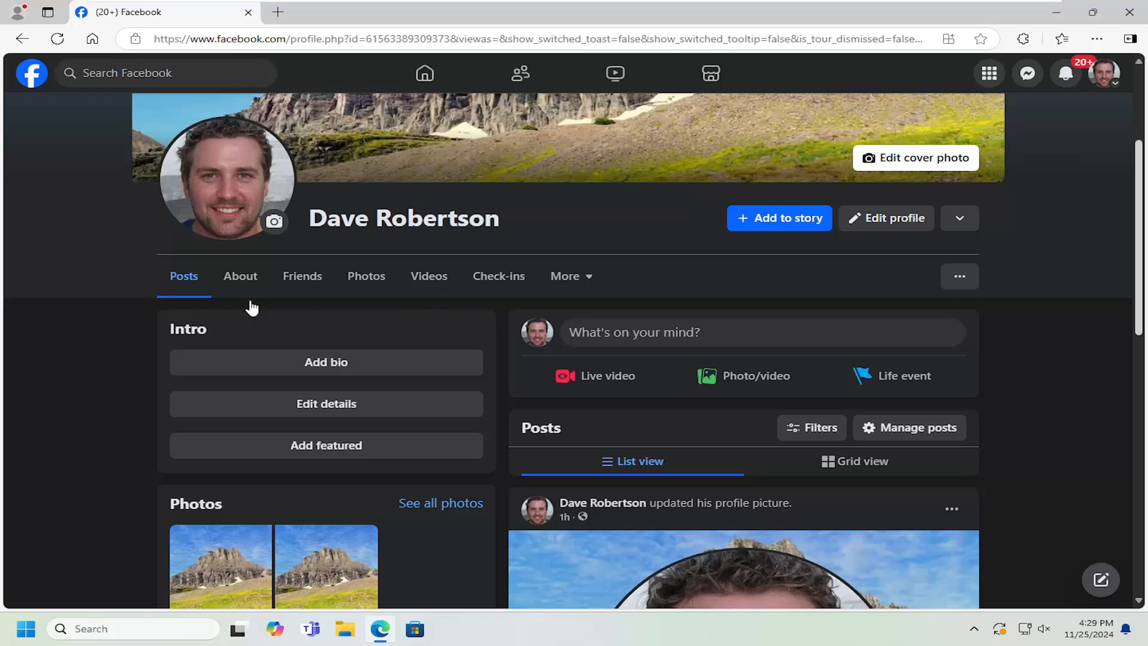
mouse_move(188, 318)
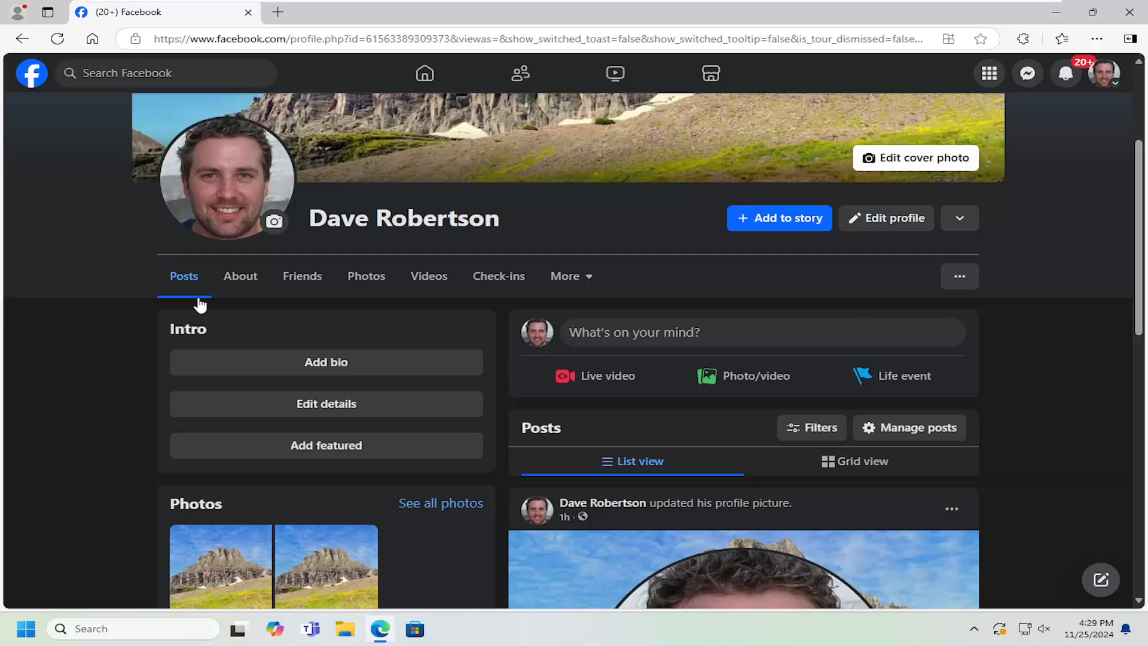
mouse_move(156, 291)
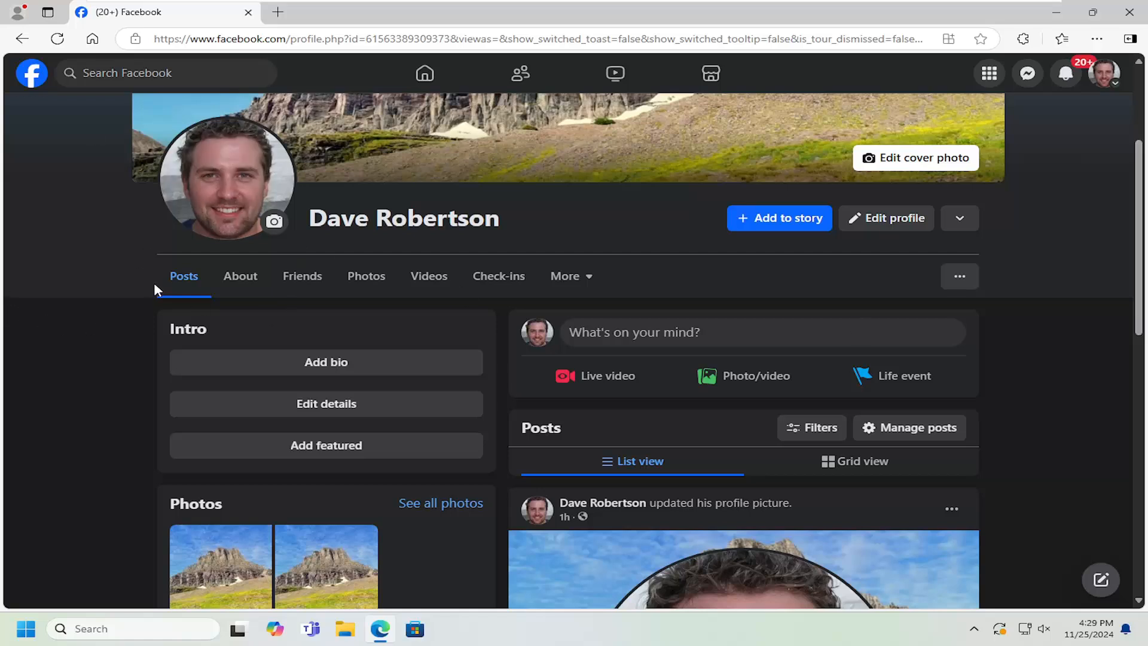
Go to the About section and show the Places lived details.
left_click(240, 276)
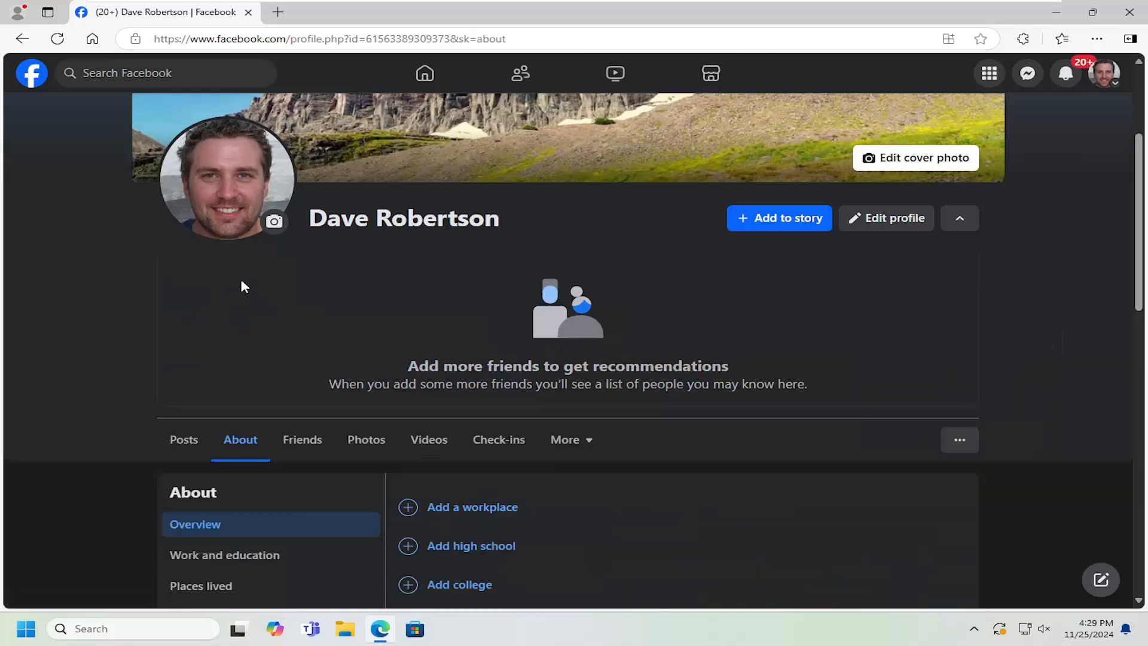
scroll("down", 3)
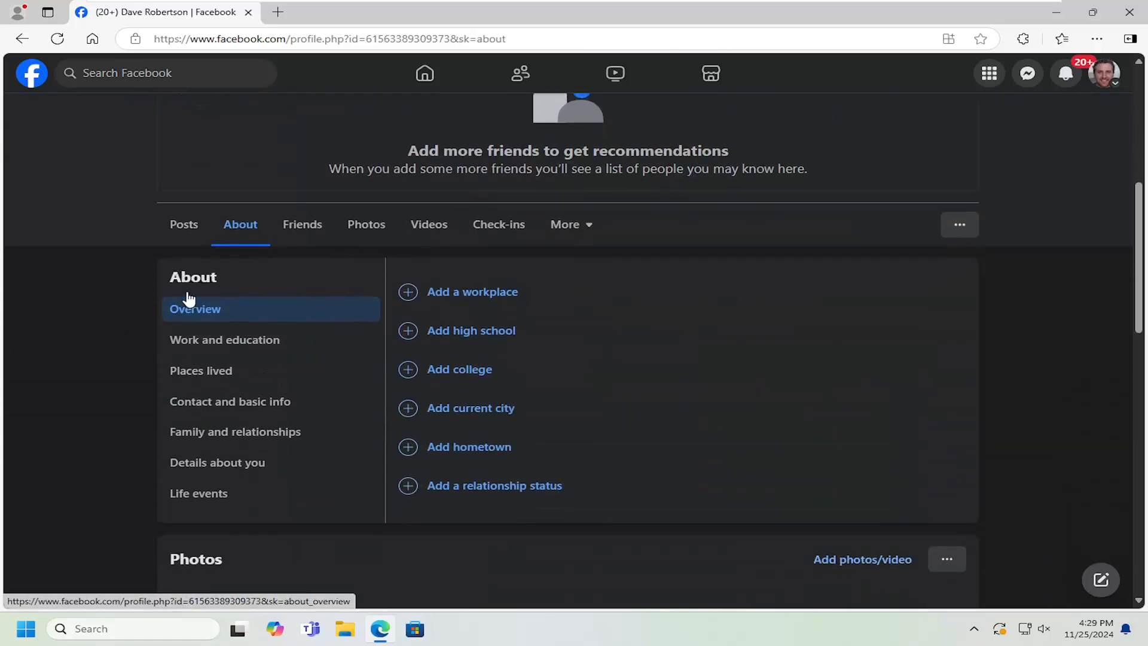
mouse_move(139, 438)
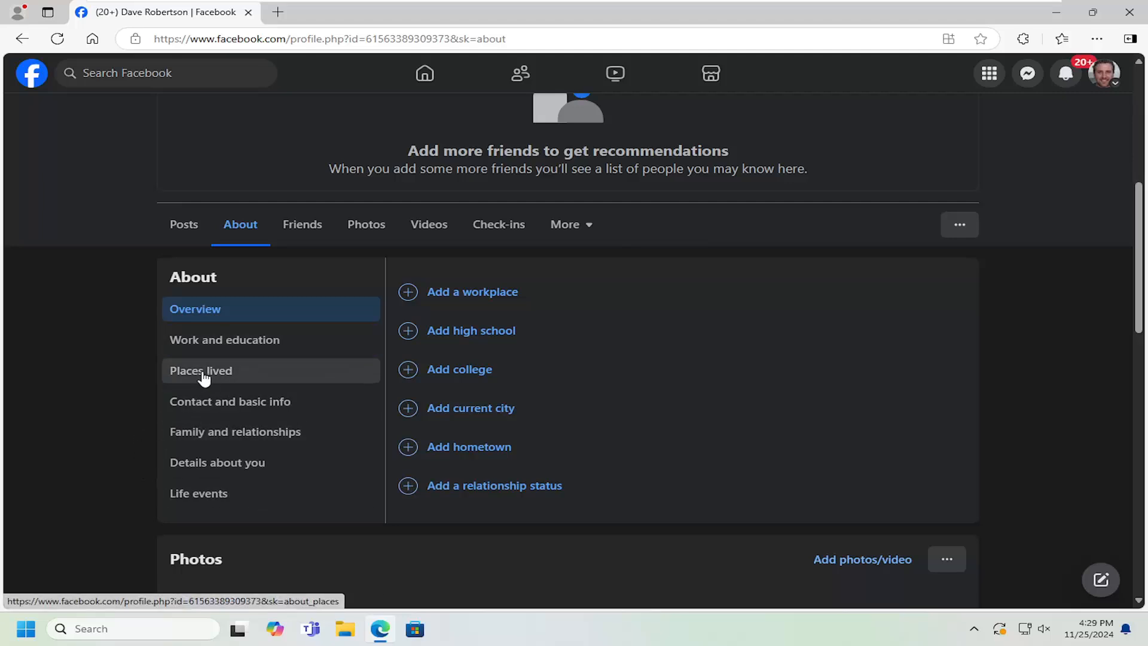
left_click(201, 371)
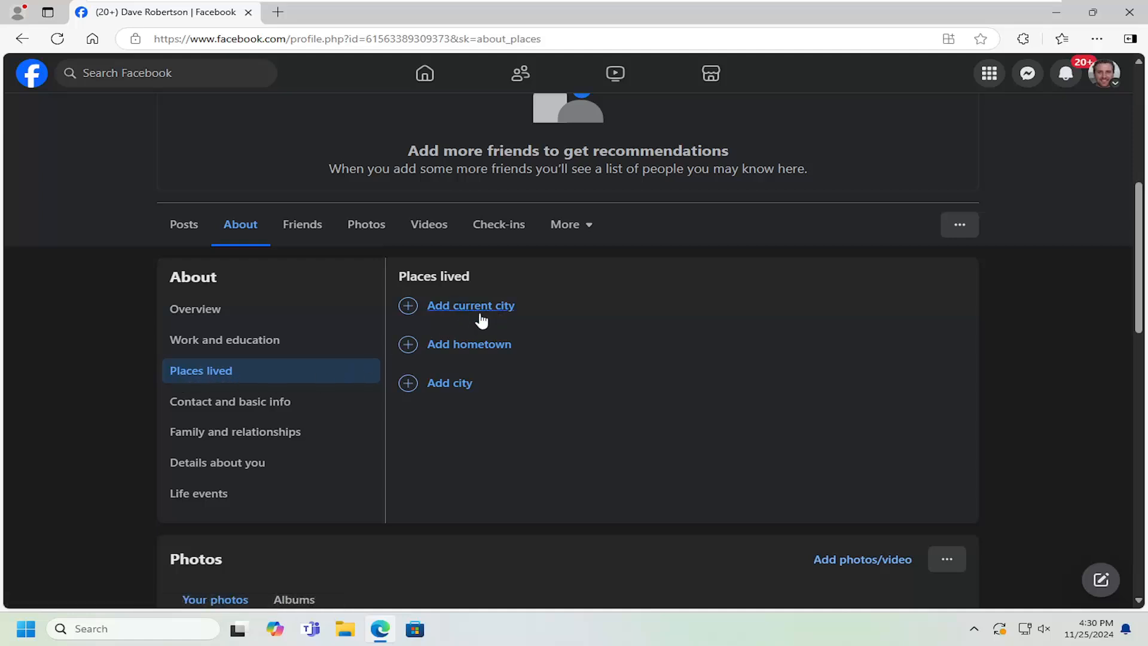
Add Berlin, Germany as the current city and save it.
left_click(471, 305)
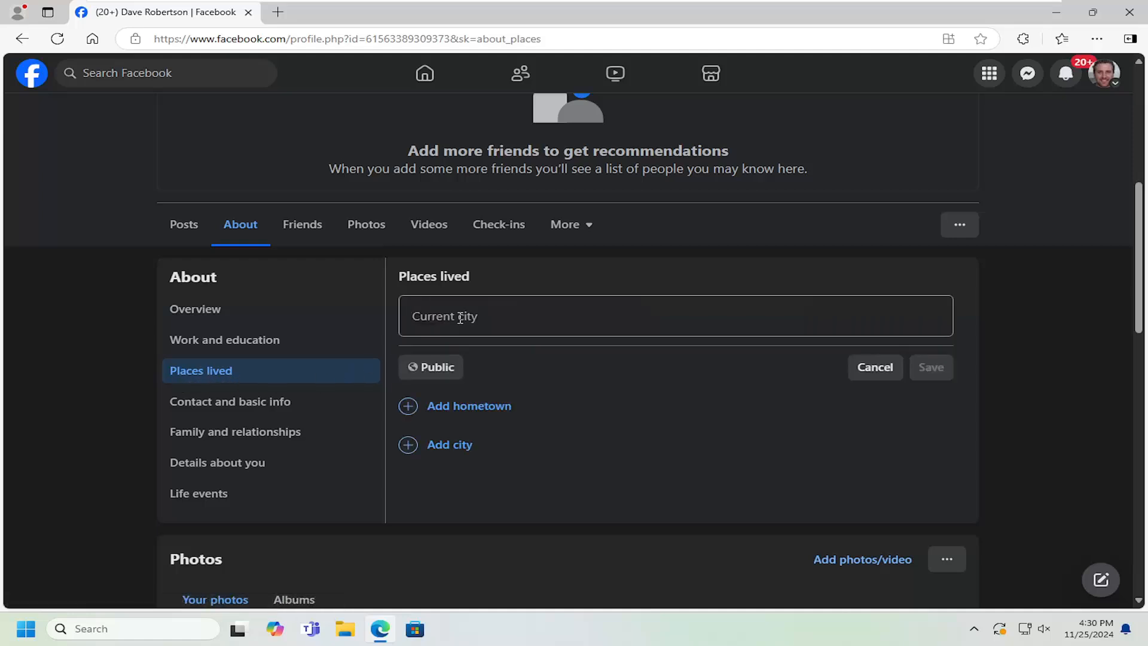
type("B")
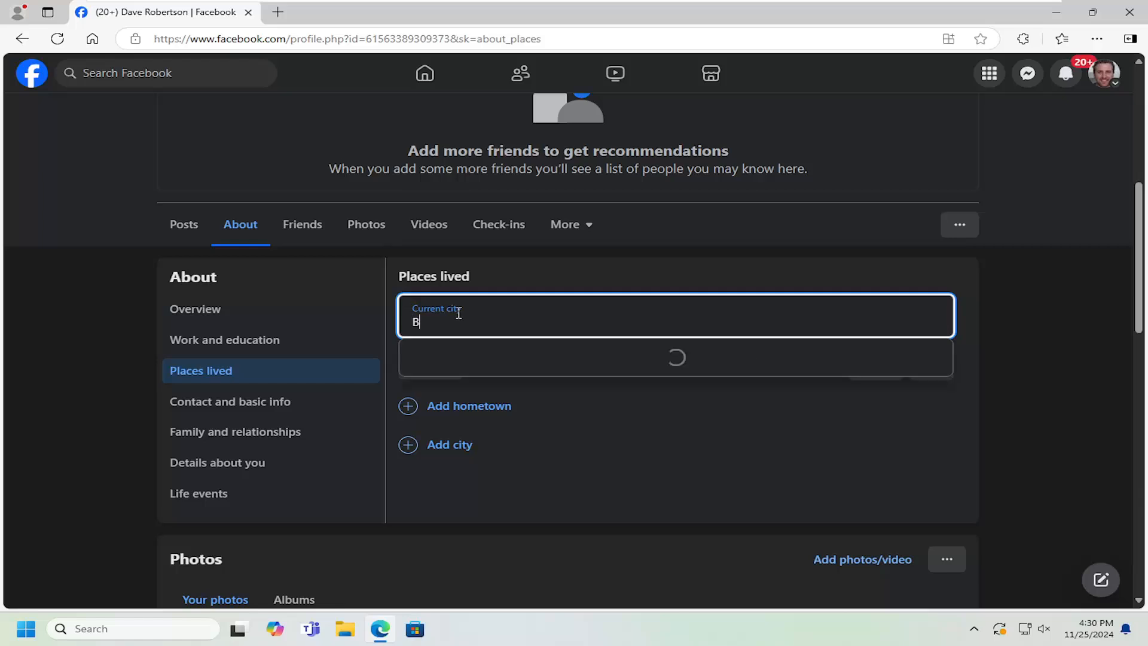
type("erlin")
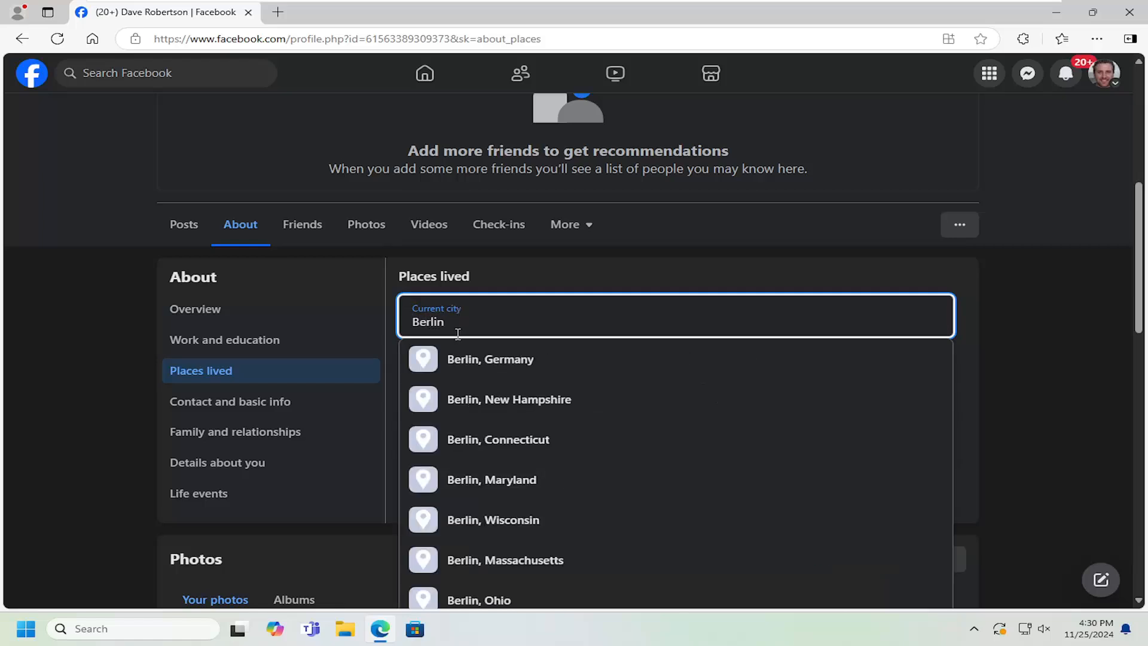
left_click(491, 359)
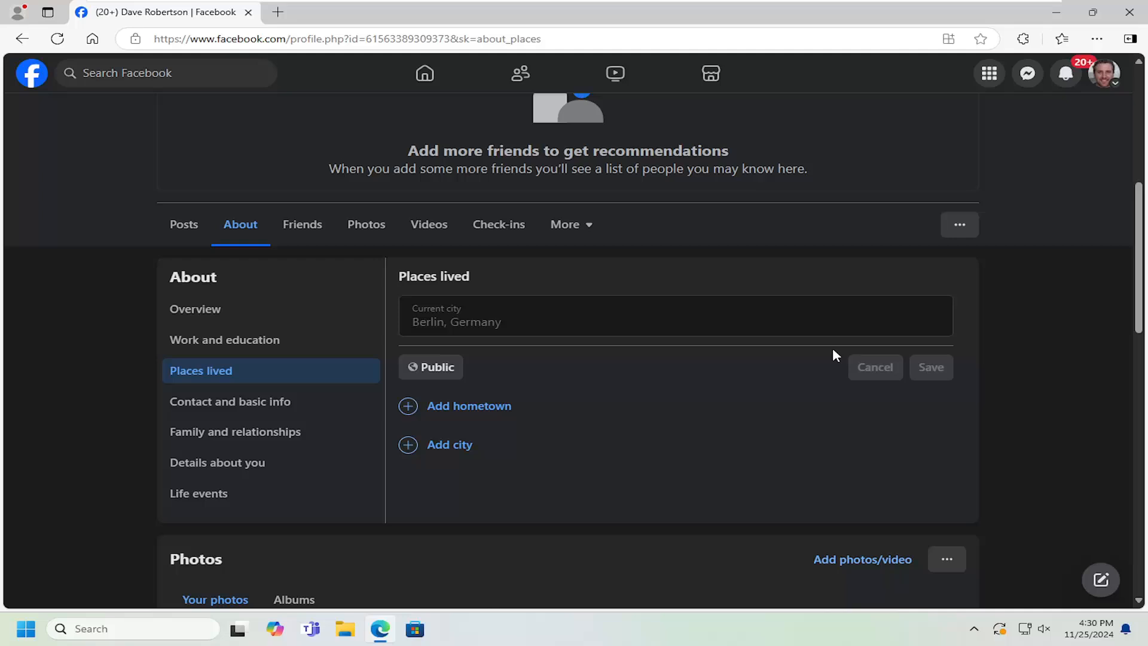
left_click(930, 367)
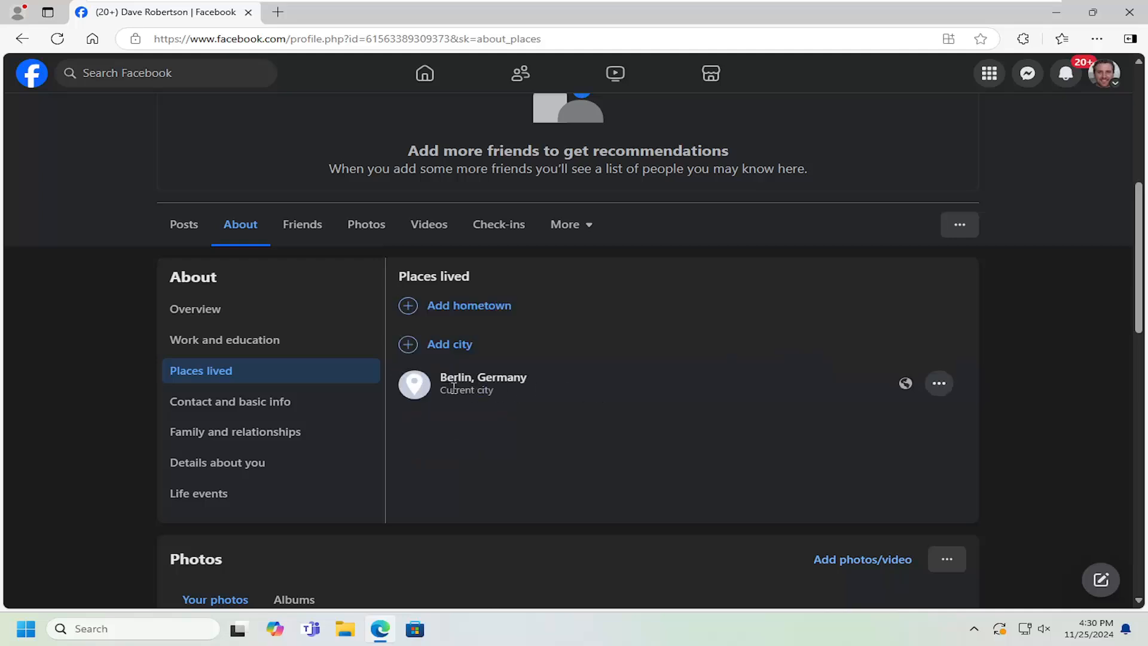
mouse_move(416, 402)
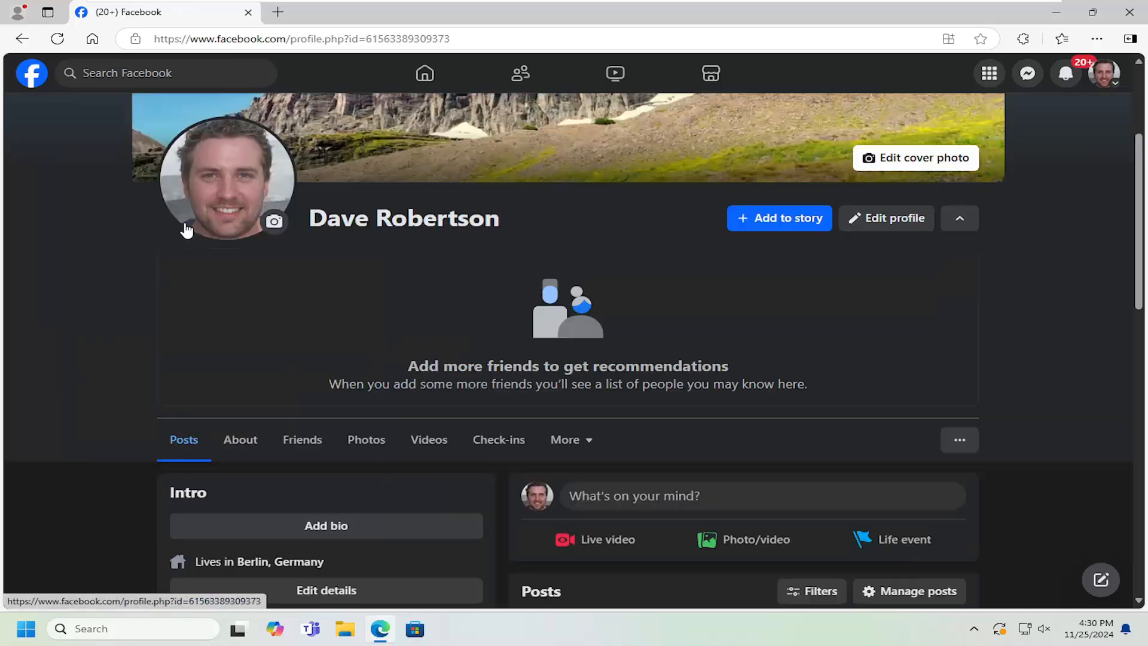
Scroll the profile page to check the Intro now reads 'Lives in Berlin, Germany'.
scroll("down", 3)
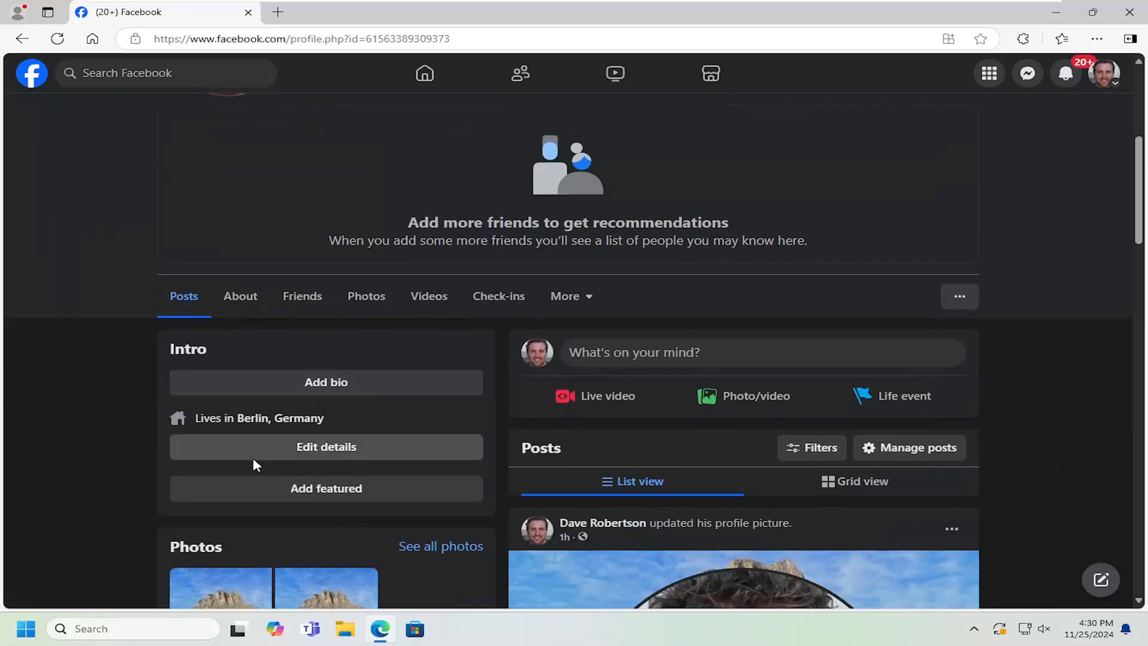